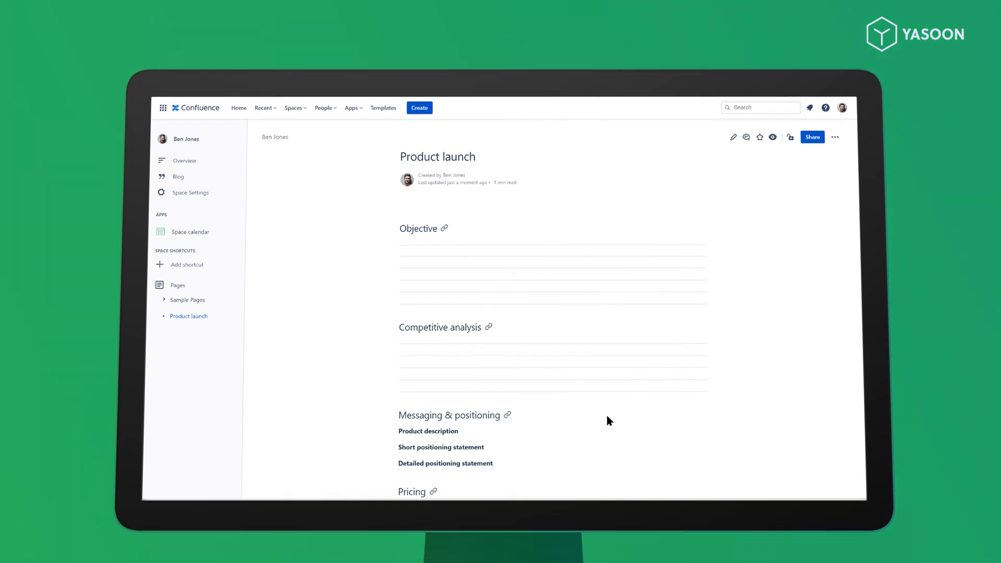
{"action": "mouse_move", "coordinate": [727, 155]}
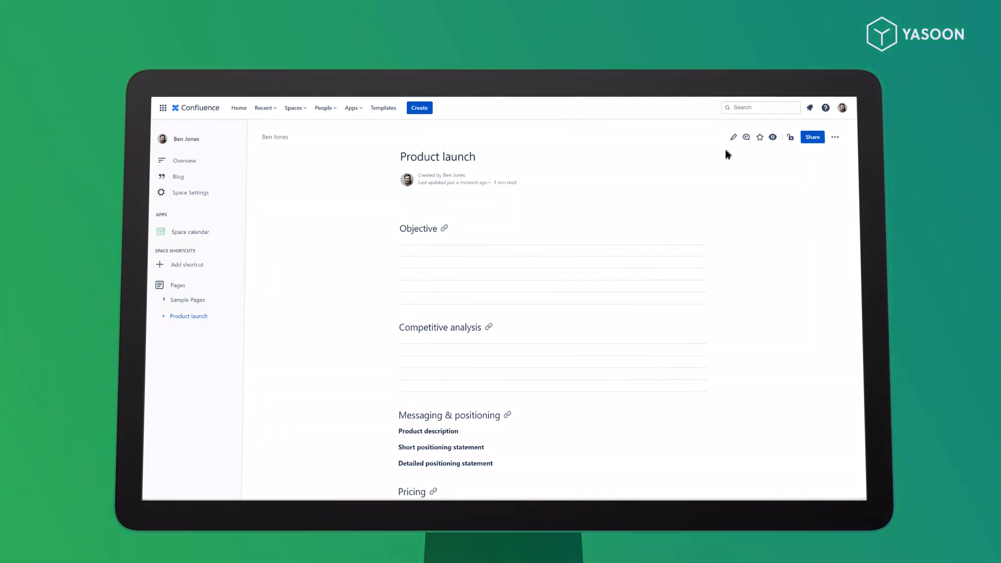
Step: Edit the Product launch page and type /out to bring up Outlook calendar macros
{"action": "left_click", "coordinate": [732, 137]}
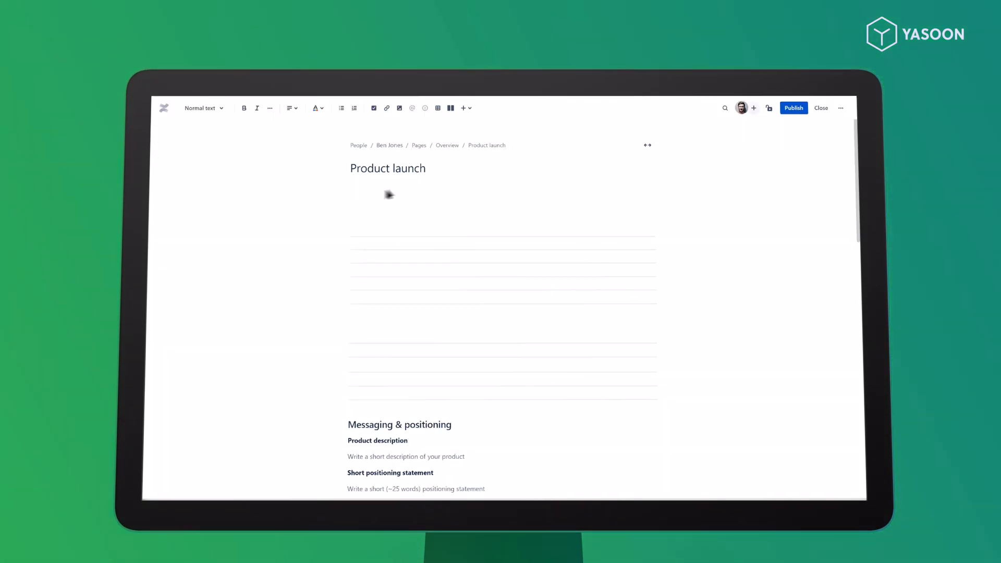
{"action": "type", "text": "/out"}
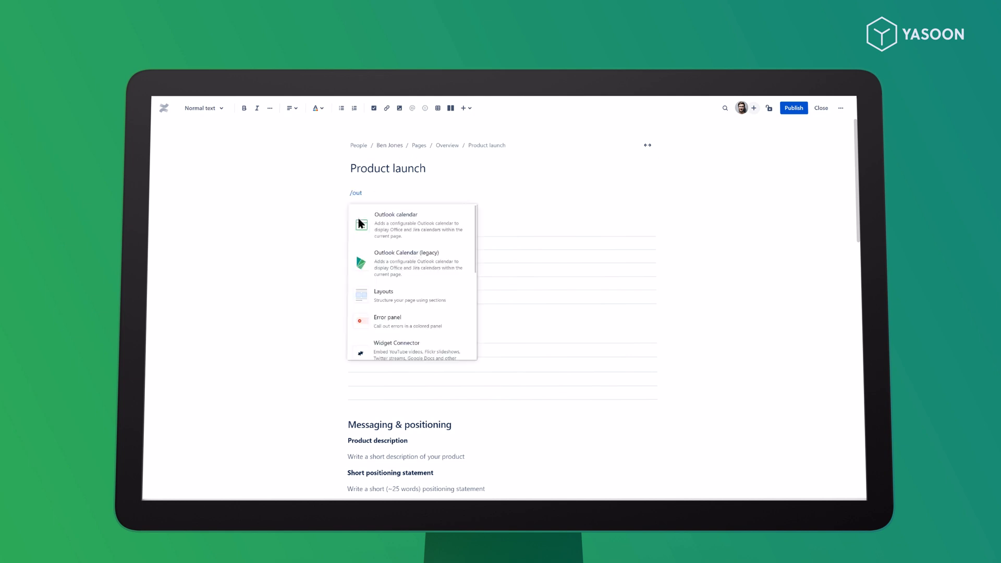
Step: Insert the Outlook calendar macro as a User calendar for Carina with Full permissions and save
{"action": "left_click", "coordinate": [396, 225]}
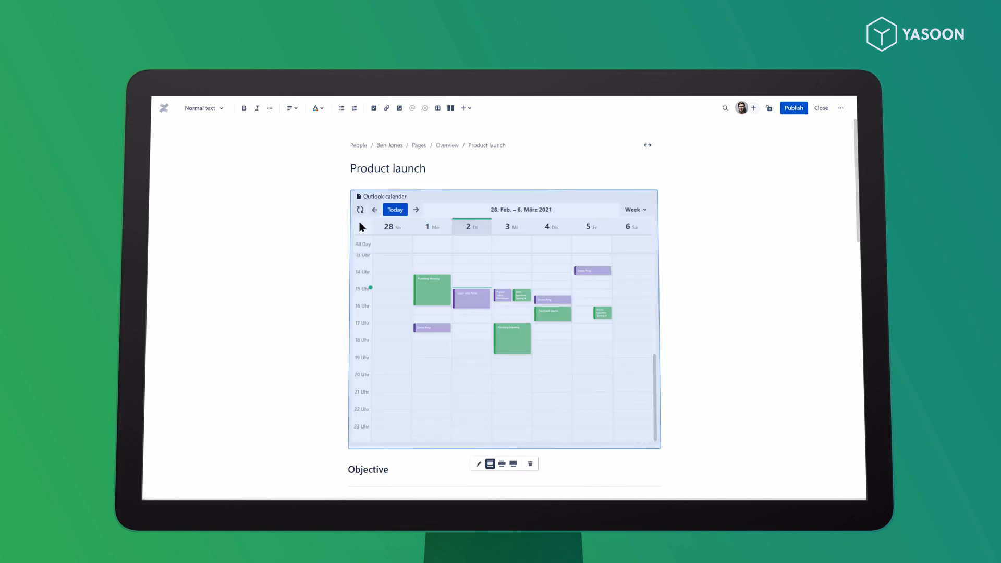
{"action": "left_click", "coordinate": [478, 463]}
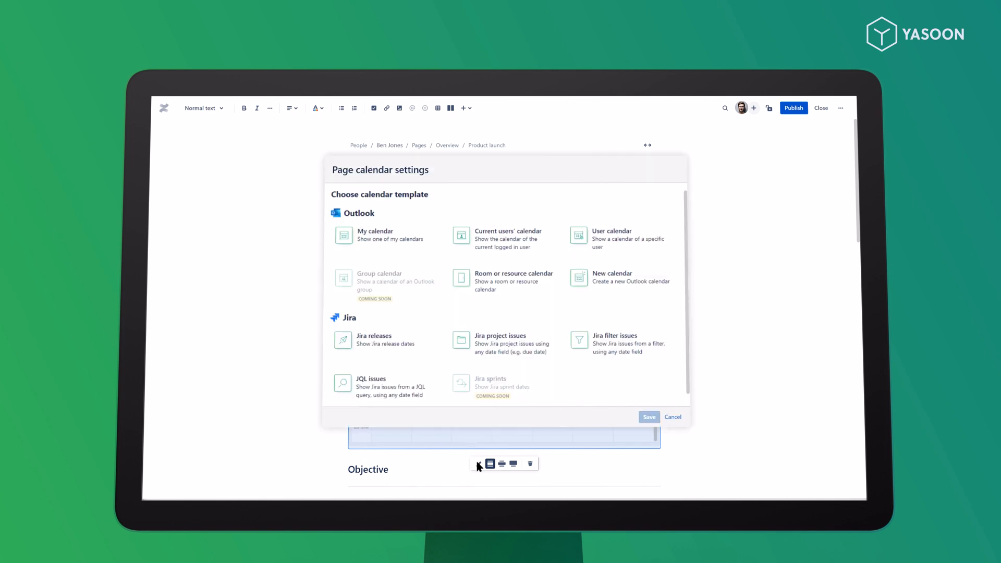
{"action": "left_click", "coordinate": [611, 235]}
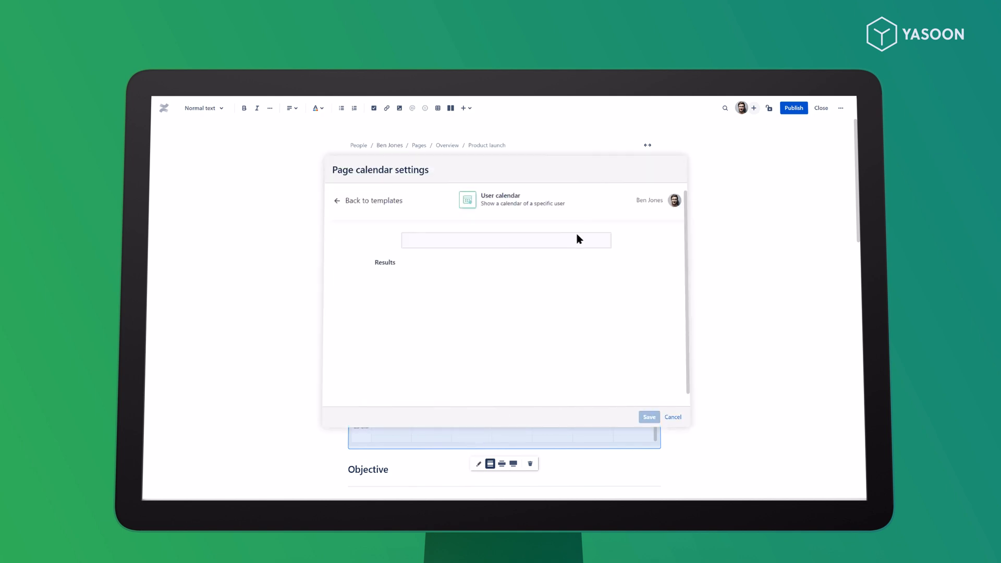
{"action": "type", "text": "Carina"}
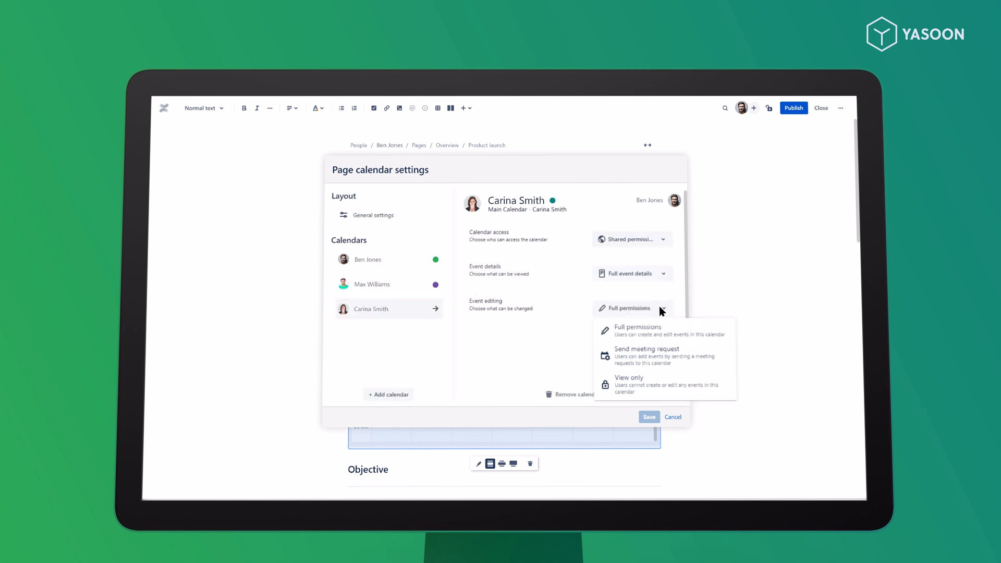
{"action": "left_click", "coordinate": [635, 327]}
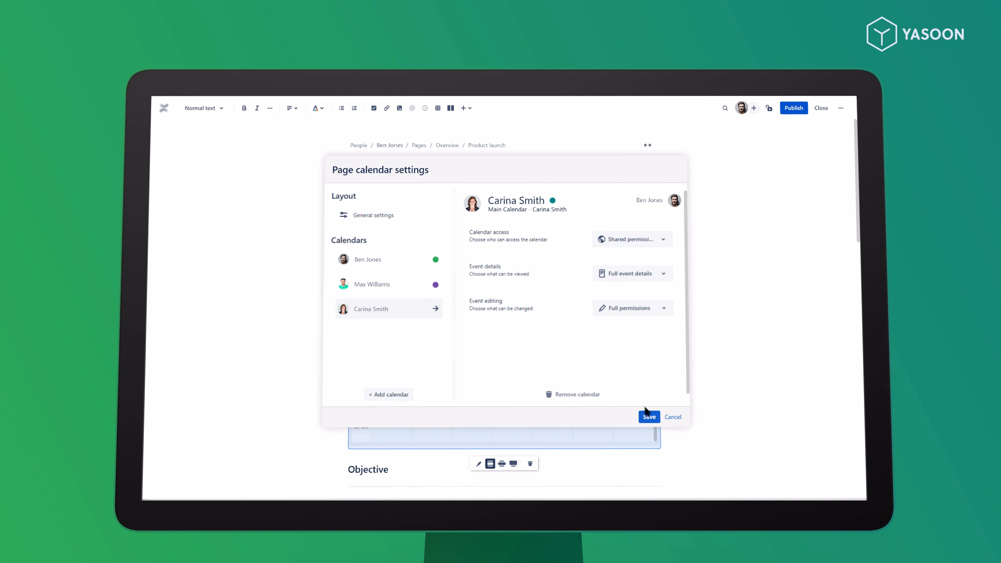
{"action": "left_click", "coordinate": [649, 417]}
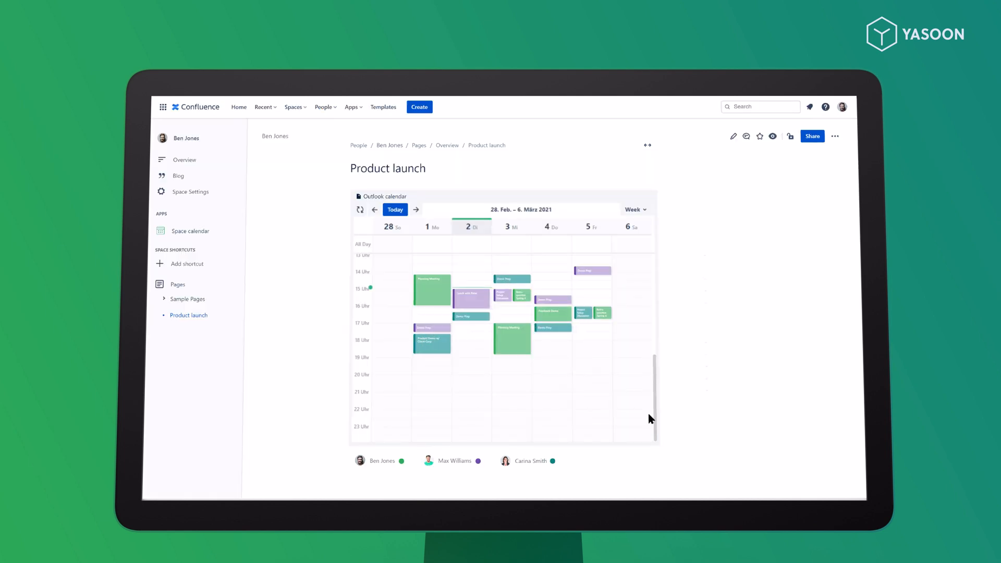
Step: Add the Product Launch Jira releases calendar, shown Start to release date, and save
{"action": "left_click", "coordinate": [732, 136]}
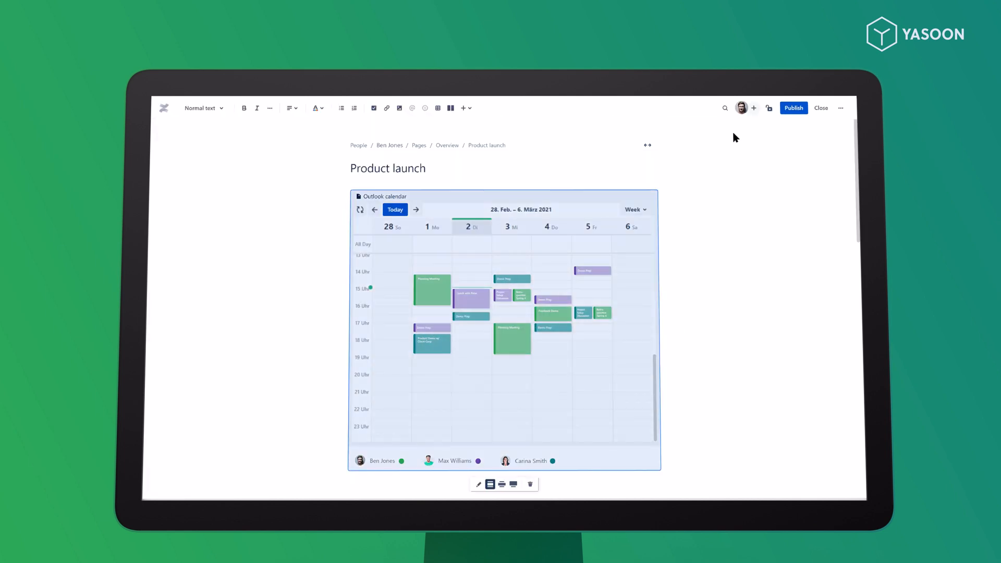
{"action": "left_click", "coordinate": [479, 484]}
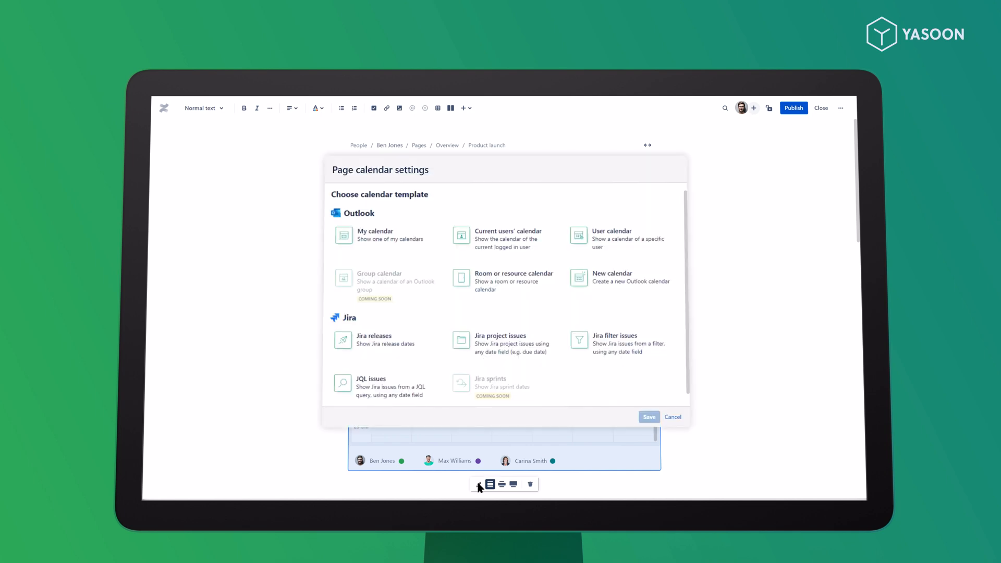
{"action": "left_click", "coordinate": [374, 339]}
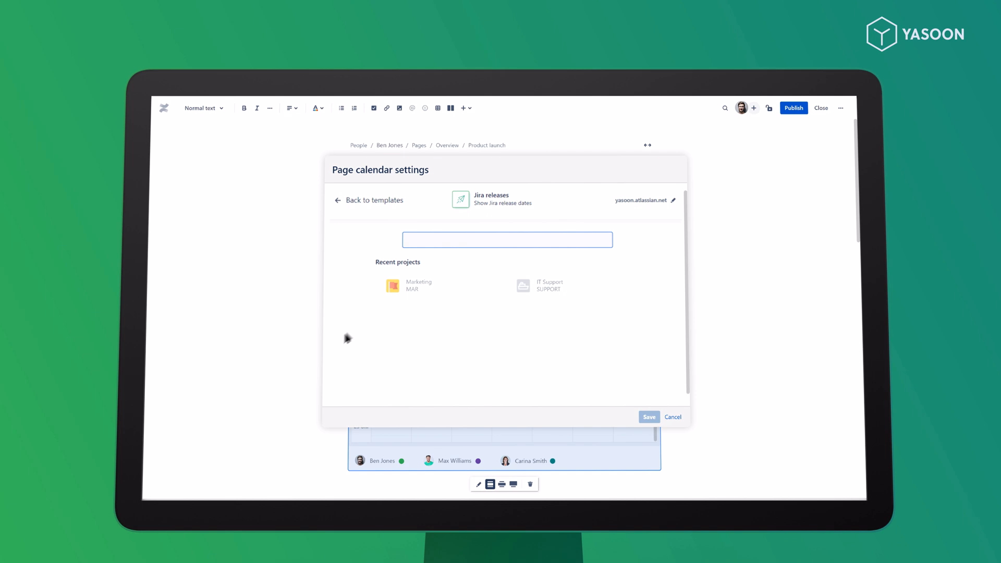
{"action": "type", "text": "Product Launch"}
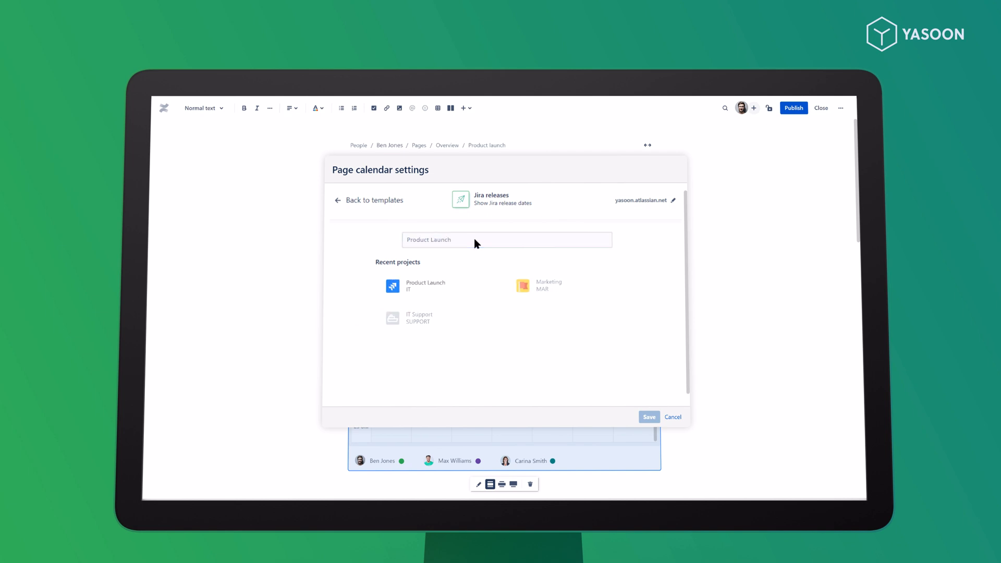
{"action": "left_click", "coordinate": [426, 285]}
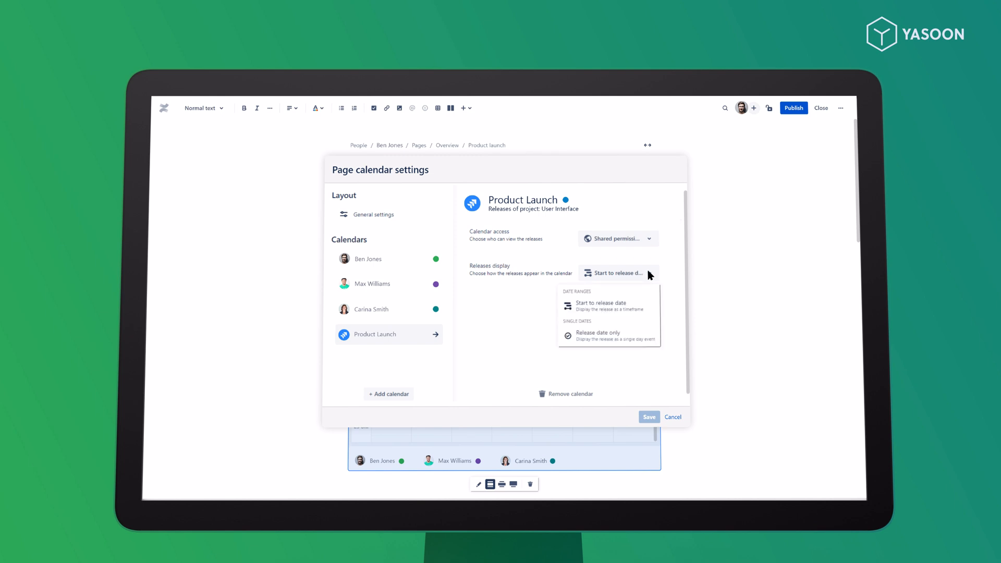
{"action": "left_click", "coordinate": [600, 302]}
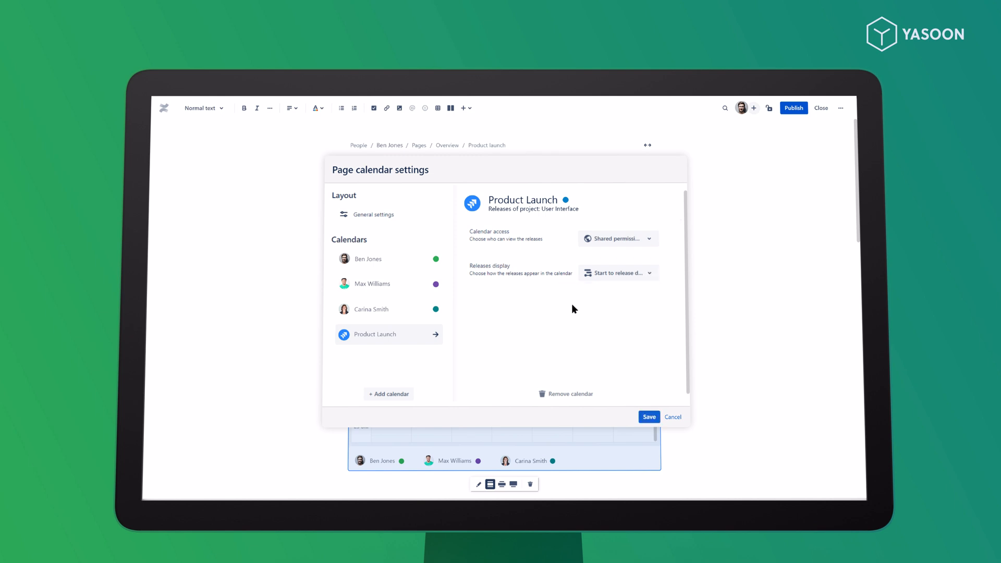
{"action": "left_click", "coordinate": [648, 417]}
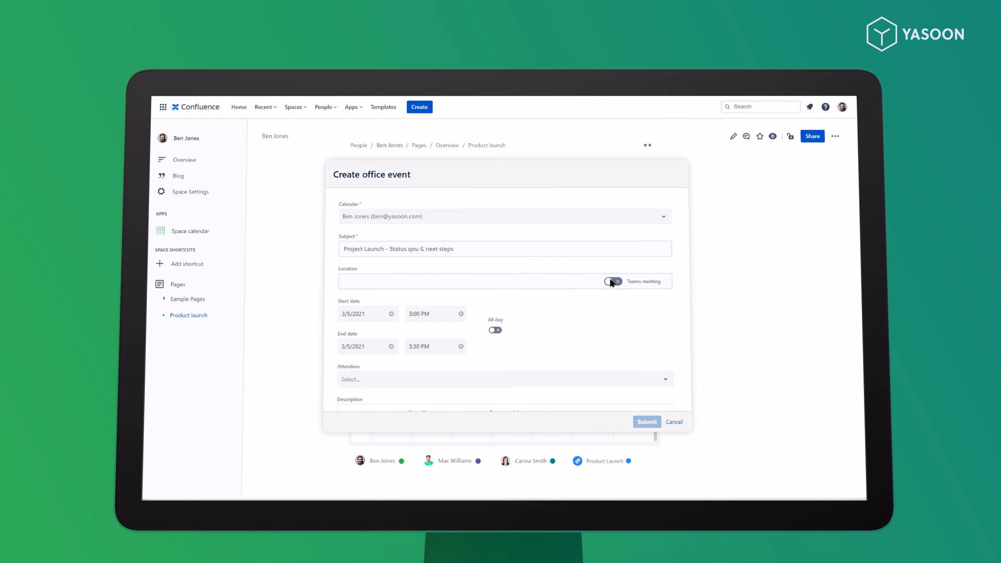
{"action": "left_click", "coordinate": [611, 281]}
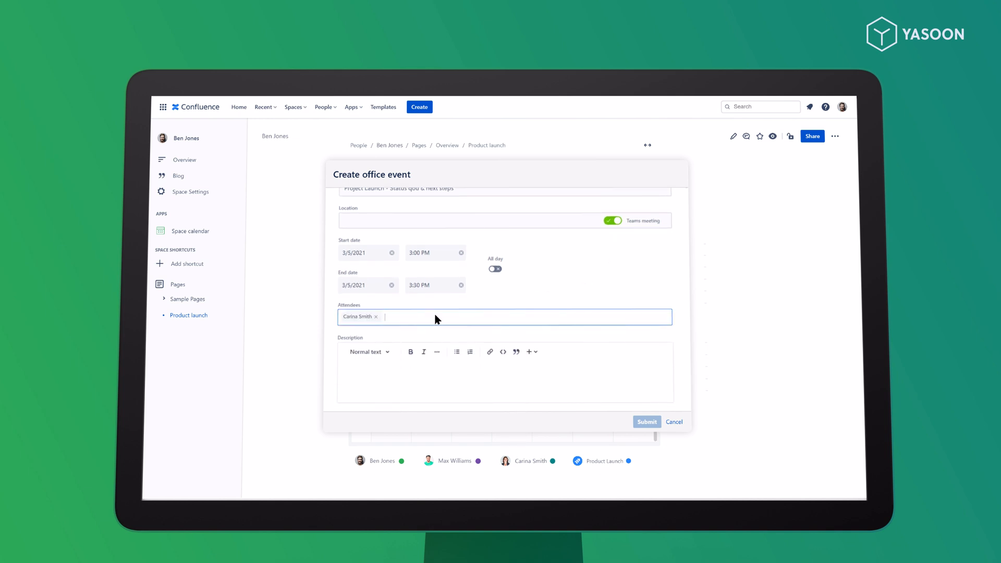
{"action": "type", "text": "Max Williams"}
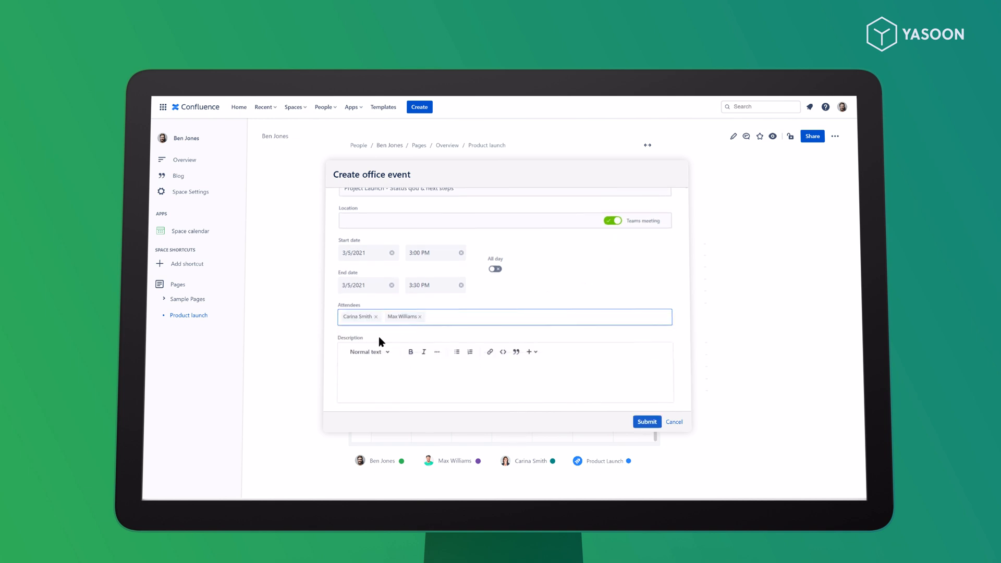
{"action": "left_click", "coordinate": [646, 421]}
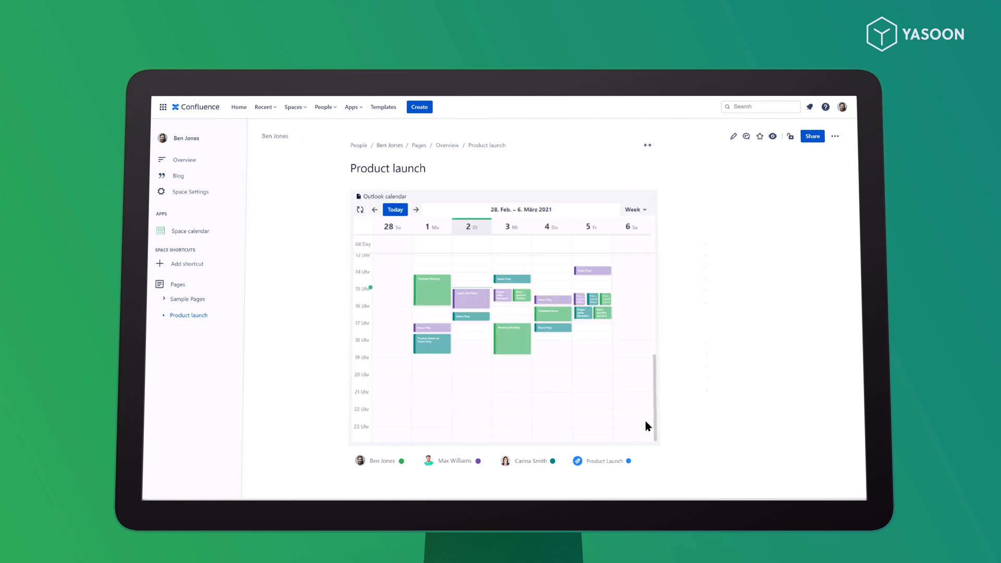